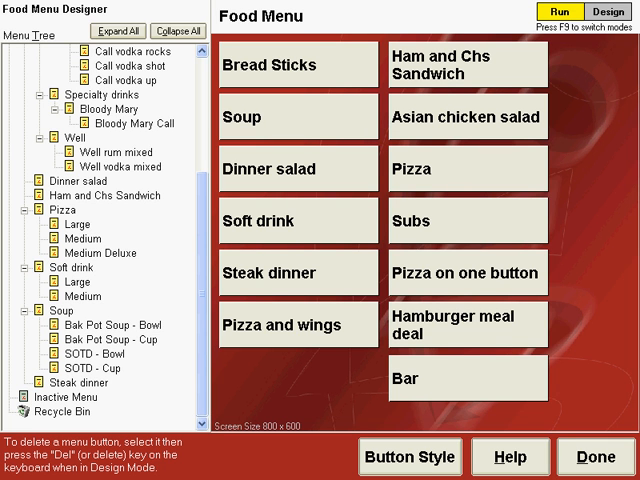
{"action": "mouse_move", "coordinate": [490, 160]}
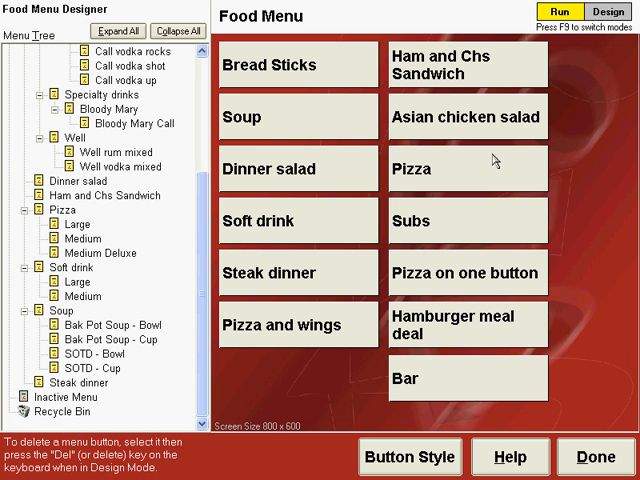
- Switch the menu to Design mode and select the Ham and Chs Sandwich button
{"action": "left_click", "coordinate": [601, 11]}
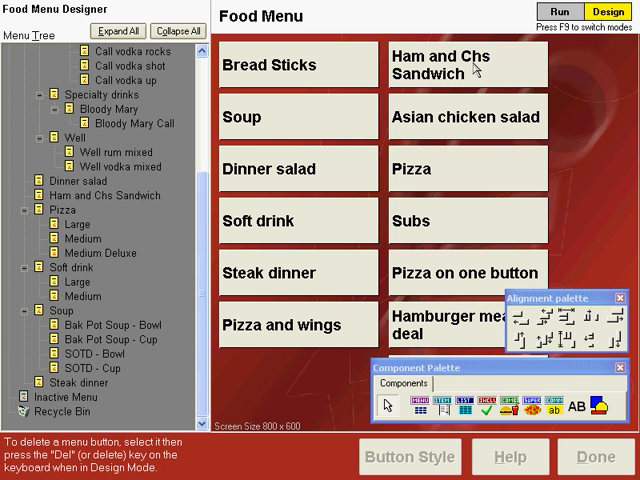
{"action": "left_click", "coordinate": [467, 64]}
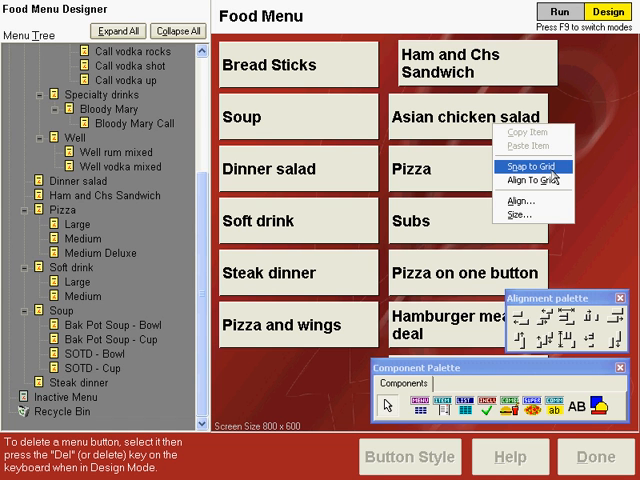
- Enable Snap to Grid for the menu buttons
{"action": "left_click", "coordinate": [528, 160]}
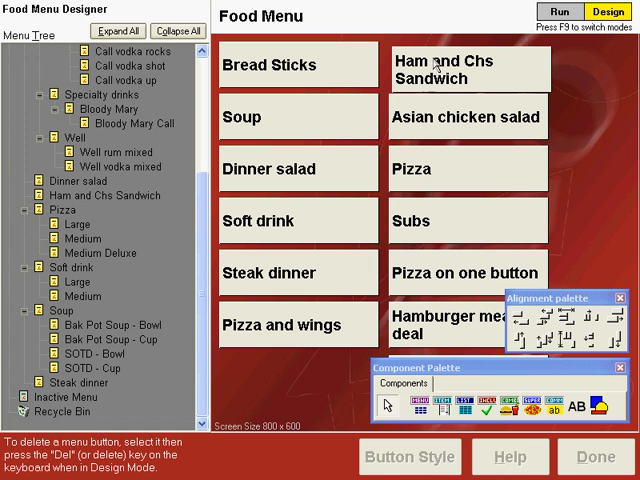
{"action": "mouse_move", "coordinate": [448, 77]}
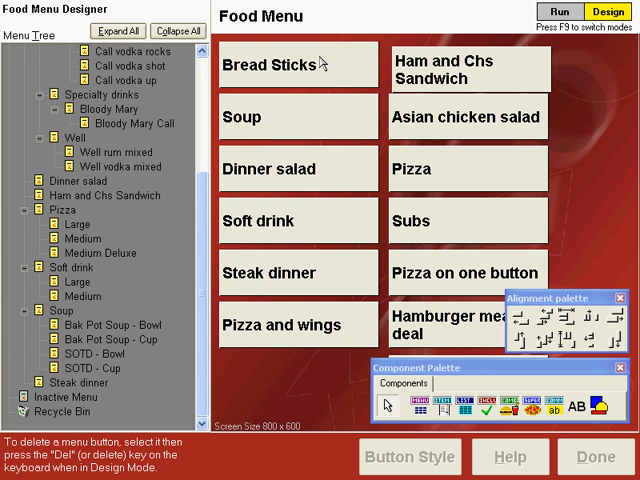
- Align the top of Ham and Chs Sandwich with Bread Sticks using Align Tops
{"action": "left_click", "coordinate": [298, 65]}
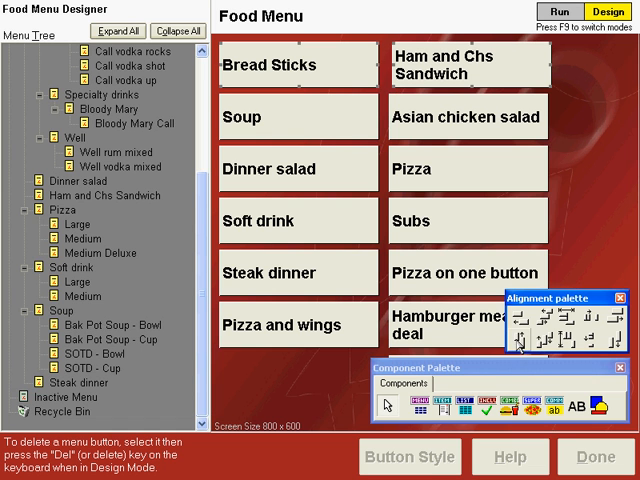
{"action": "left_click", "coordinate": [466, 65]}
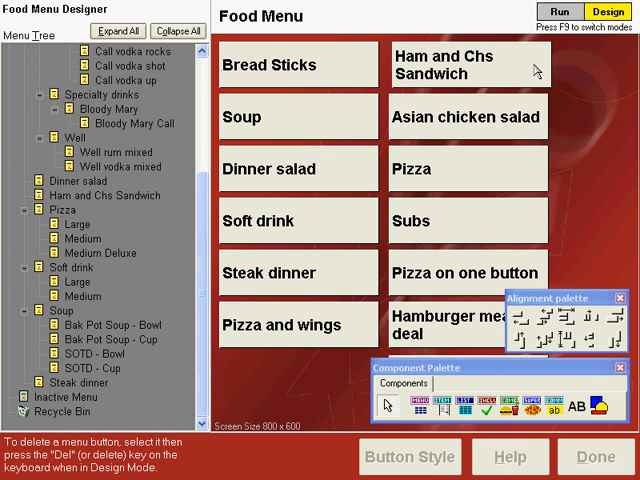
{"action": "mouse_move", "coordinate": [518, 144]}
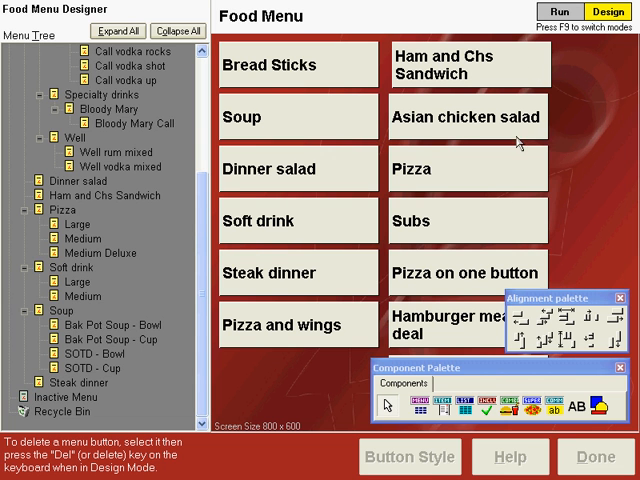